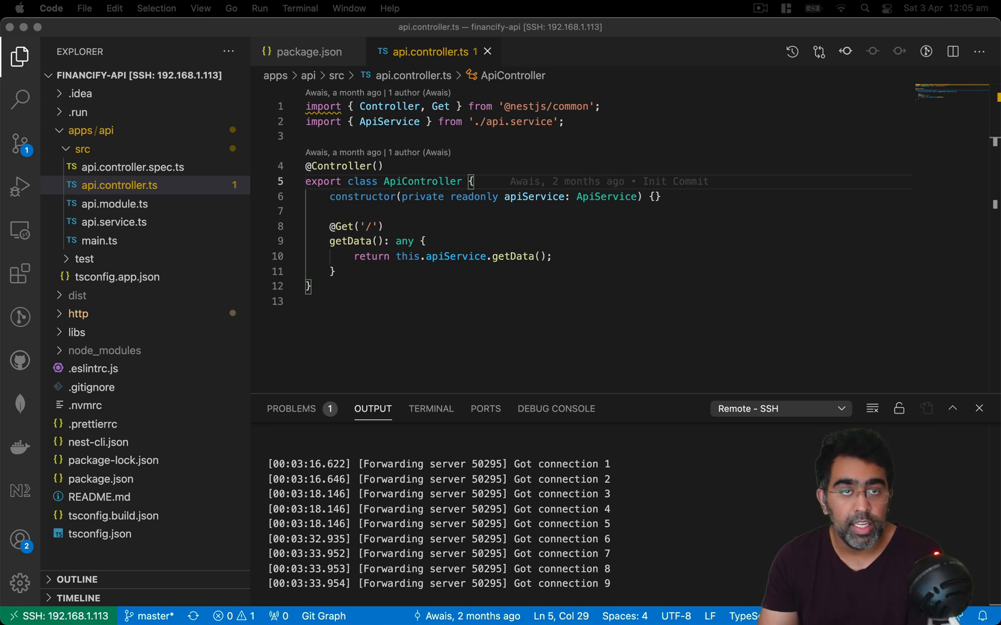
mouse_move(545, 143)
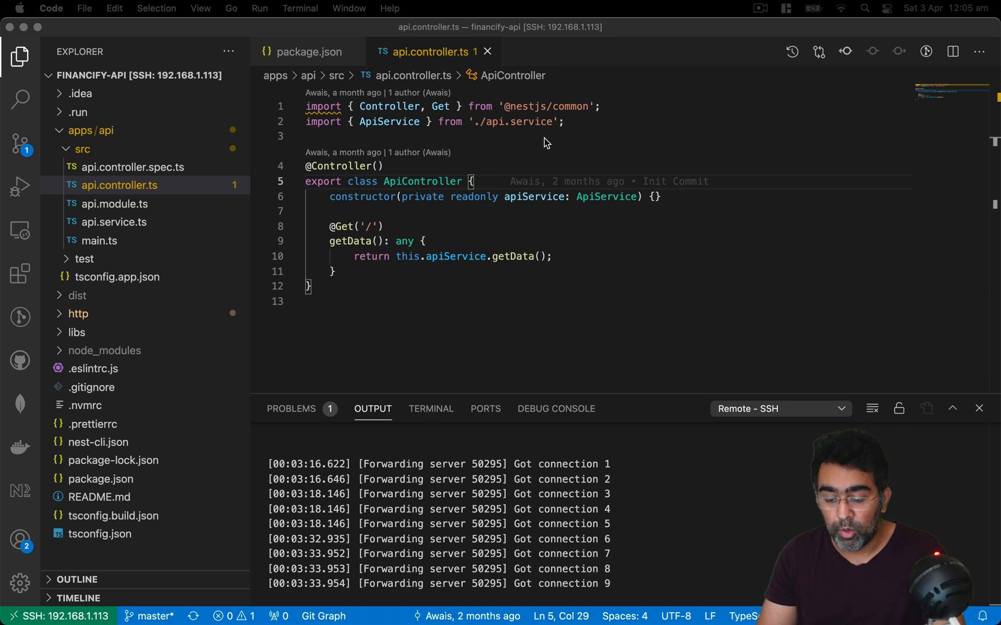
Show the Code menu's Preferences submenu.
click(368, 166)
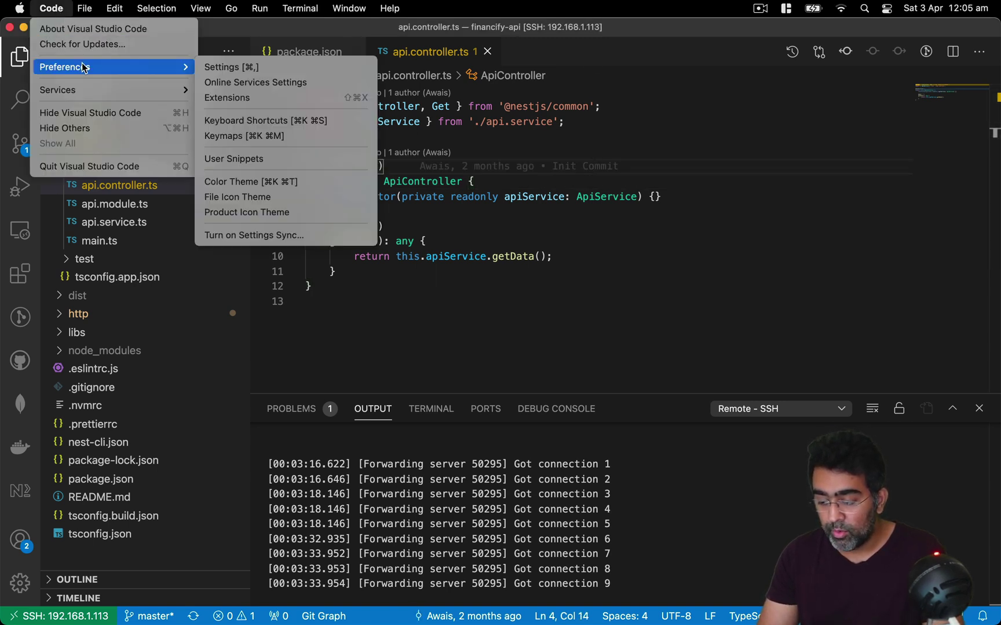
Open user Settings and search for 'ssh', showing 72 matching settings.
click(231, 66)
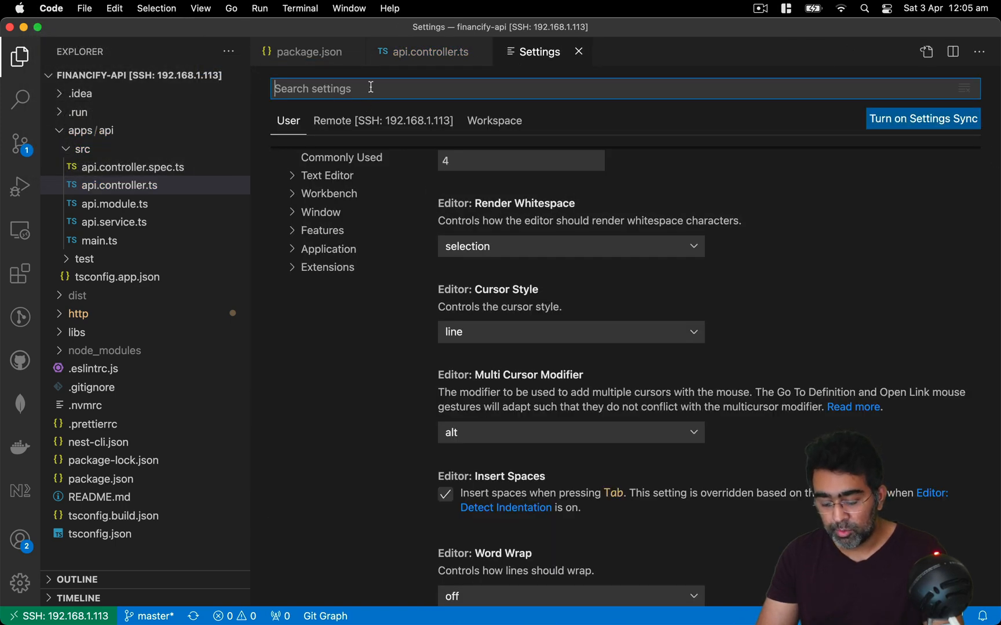
text(ssh)
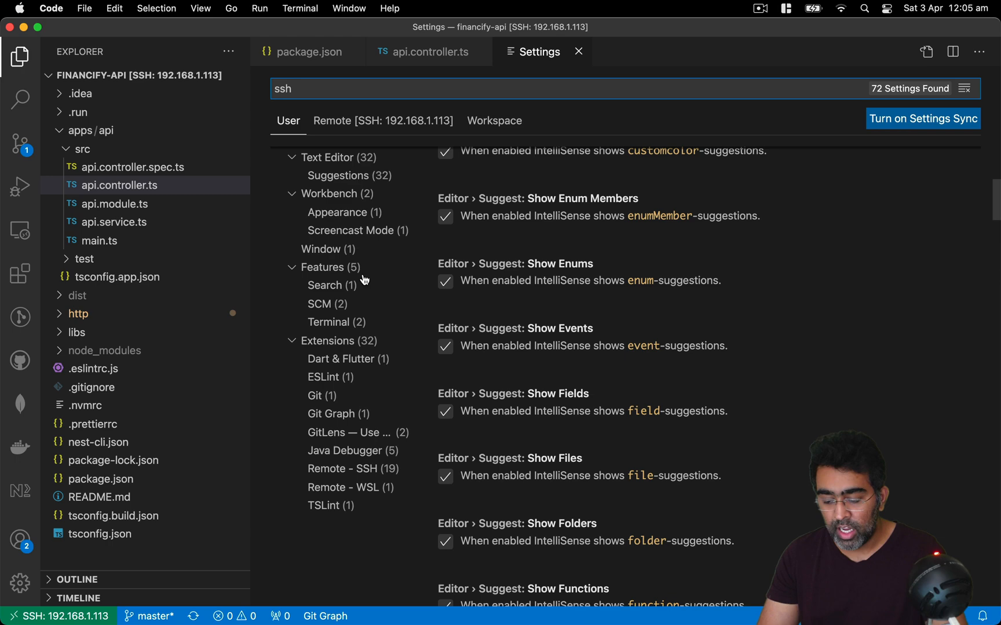
mouse_move(335, 475)
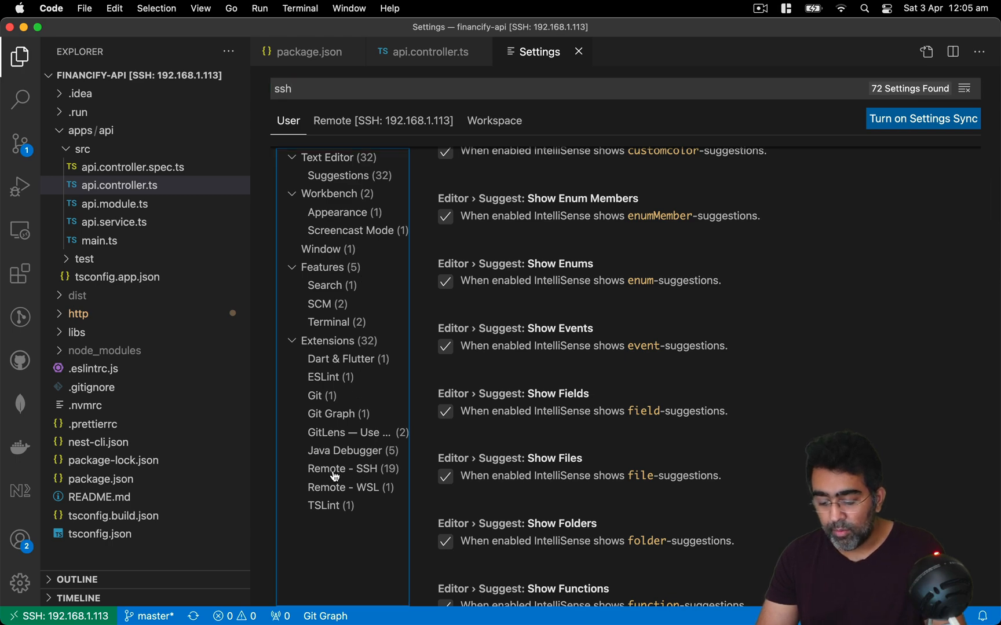
Raise the Remote - SSH Connect Timeout from 15 to 60 and close the Settings tab.
click(351, 468)
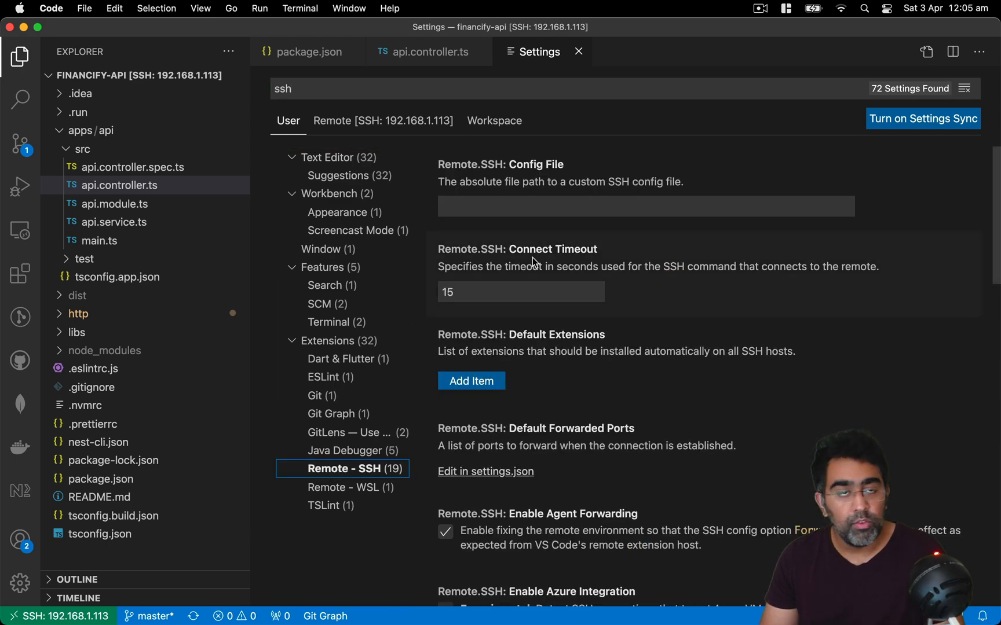
click(520, 292)
text(60)
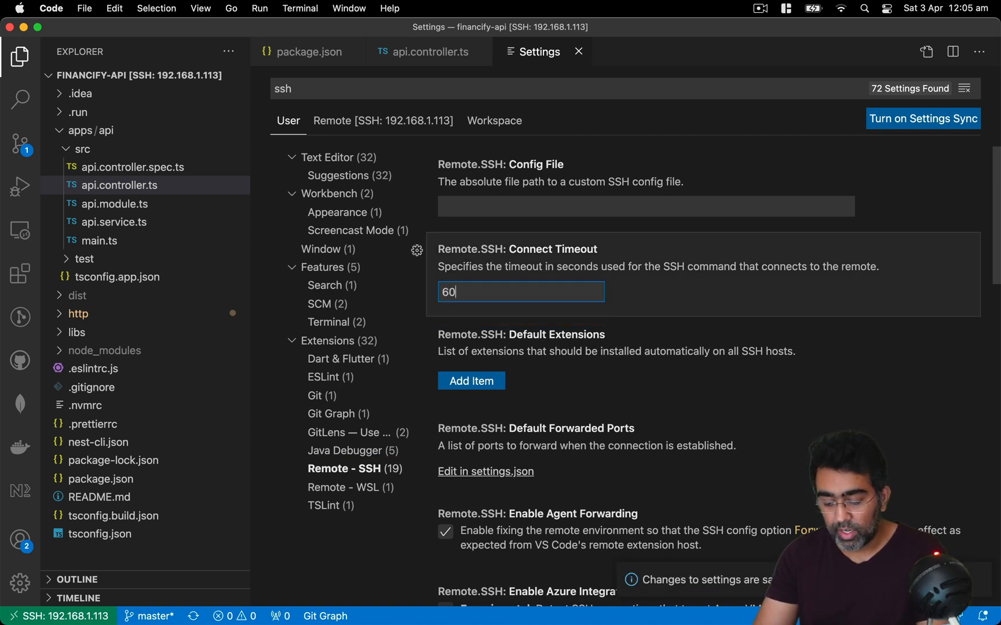
mouse_move(736, 289)
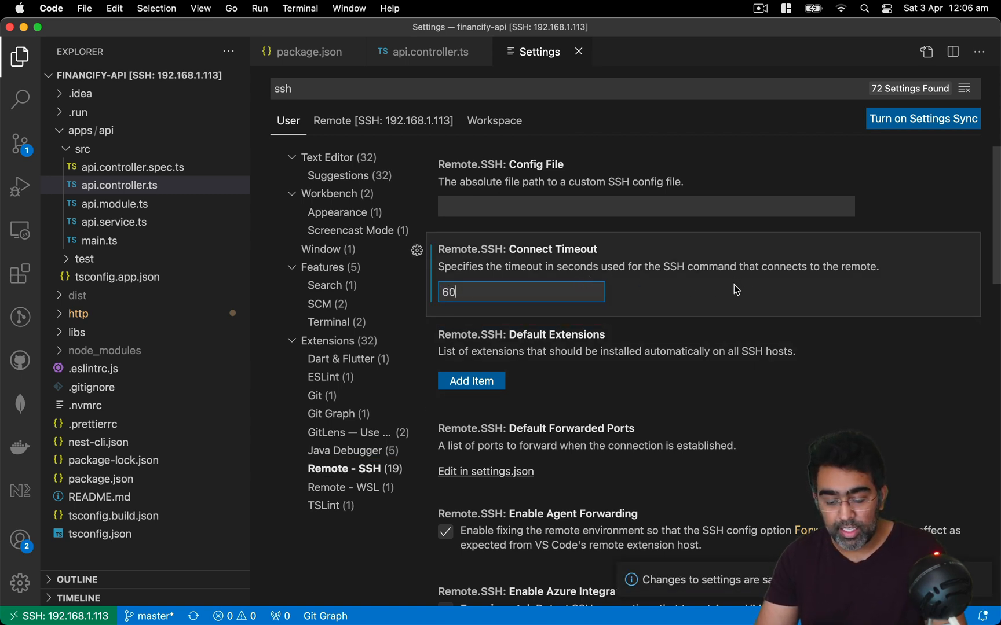
mouse_move(870, 154)
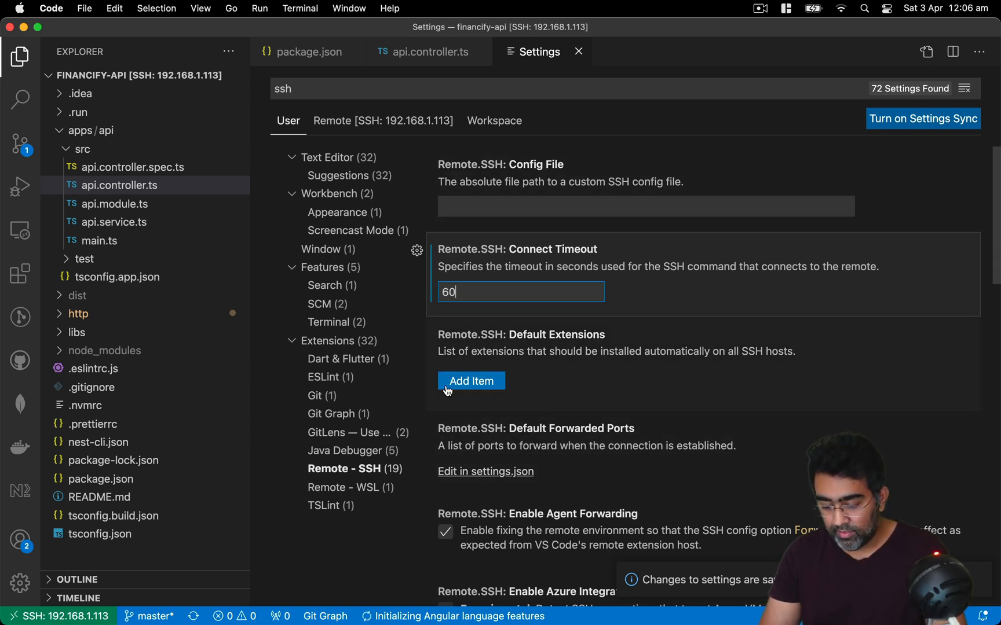
click(578, 51)
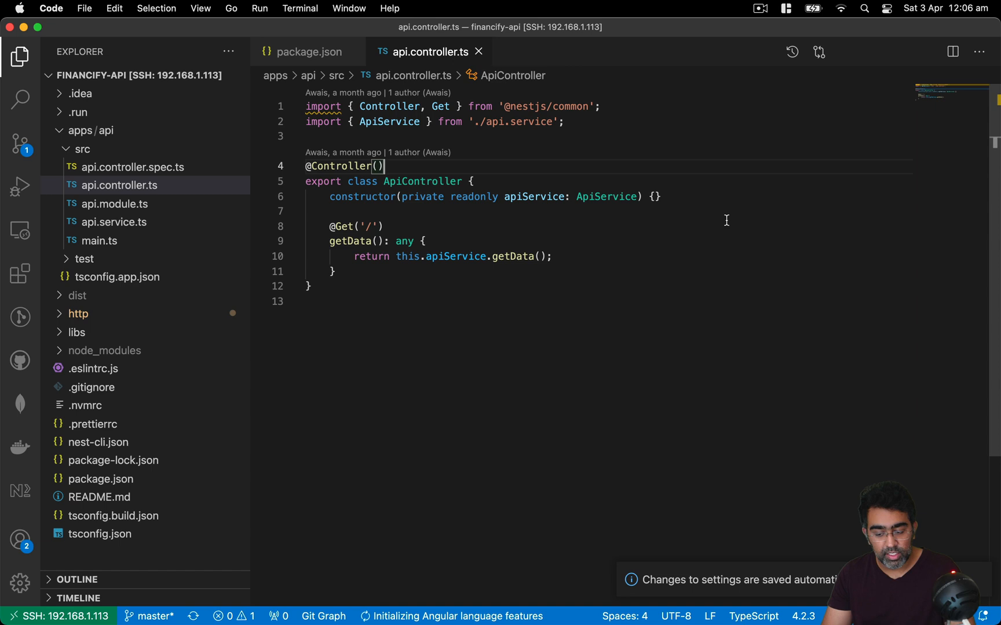